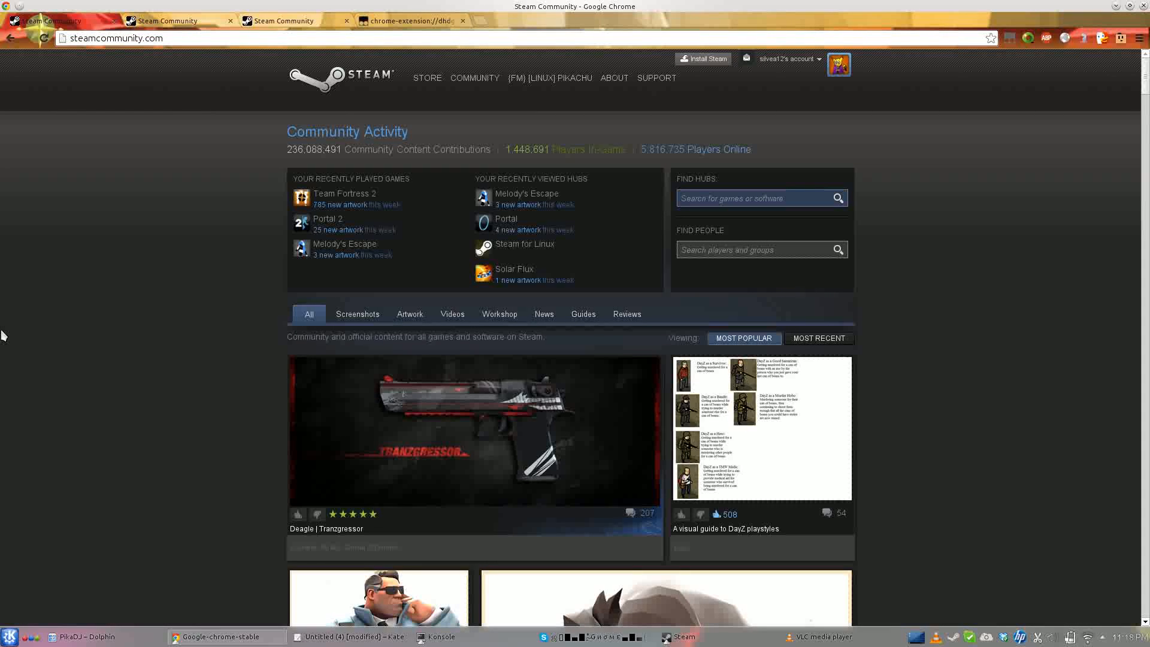
pyautogui.moveTo(69, 313)
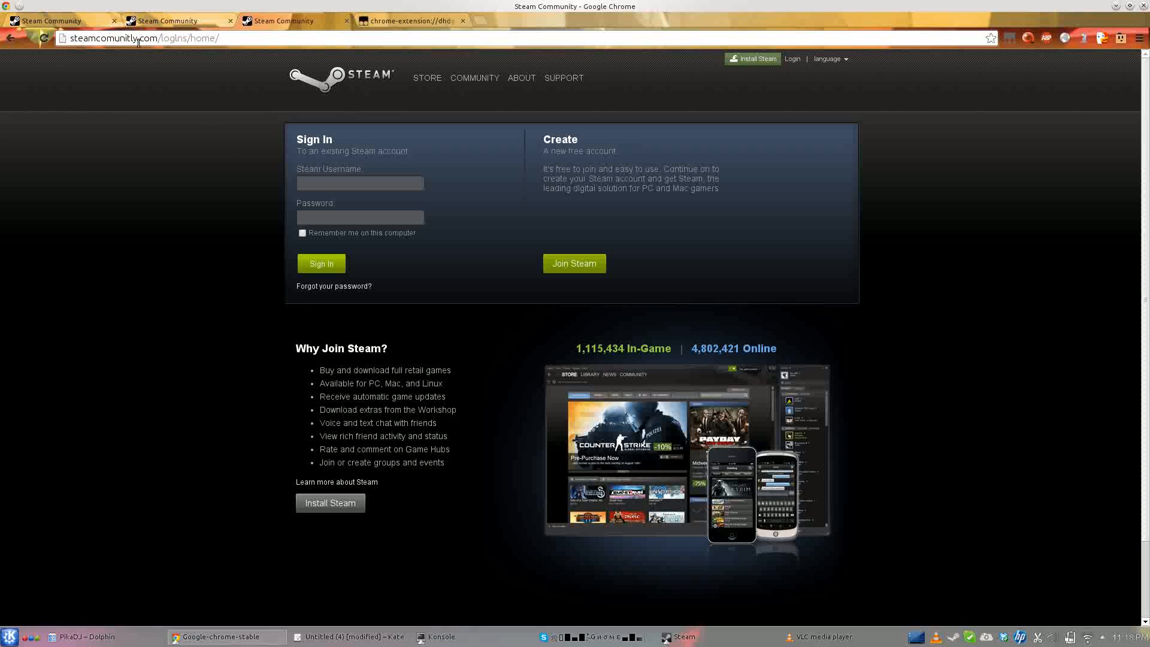
# Enter the junk username 'aw' on the steamcommuhitu fake login and sign in.
pyautogui.click(321, 264)
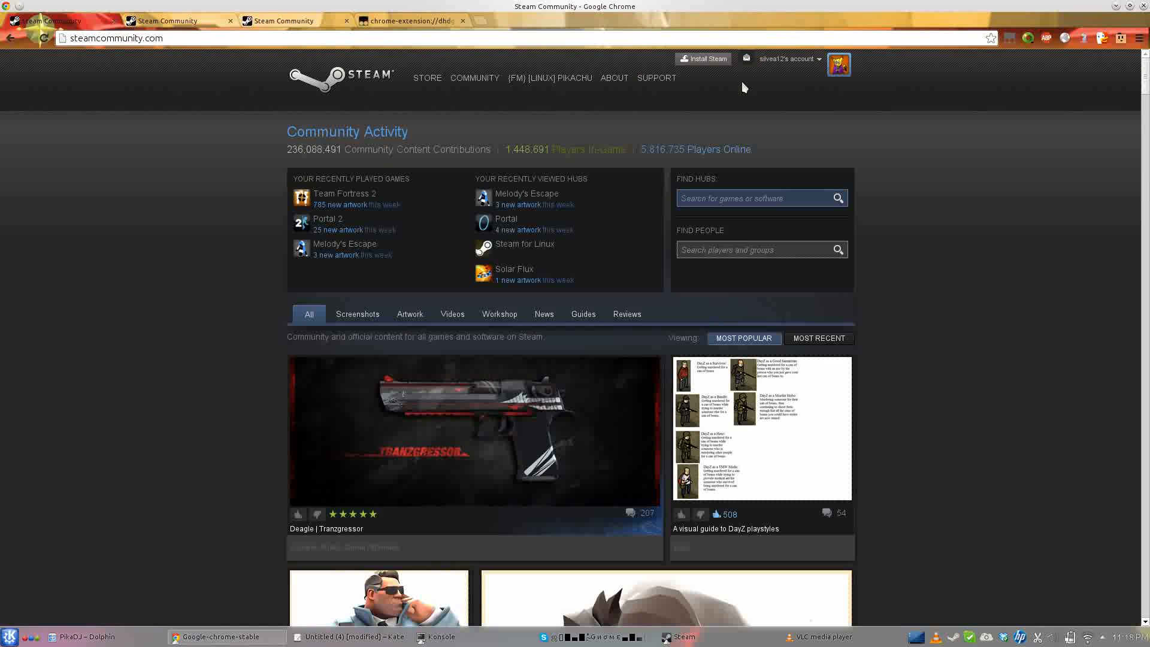
pyautogui.click(176, 20)
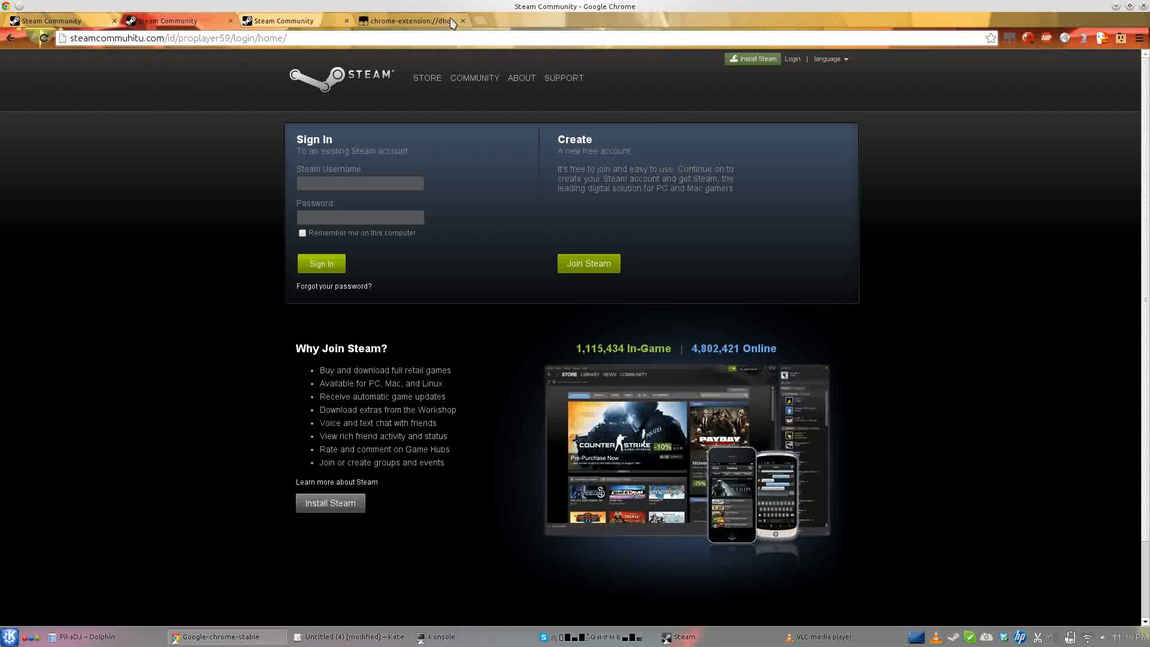
pyautogui.write('awffae')
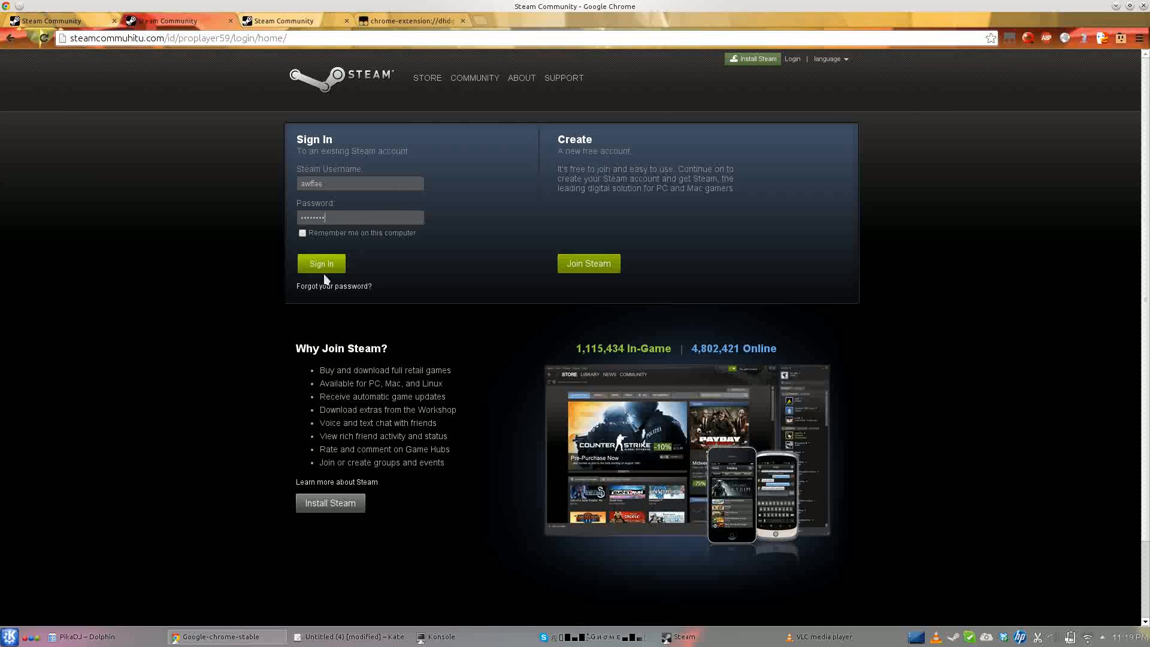
pyautogui.click(320, 264)
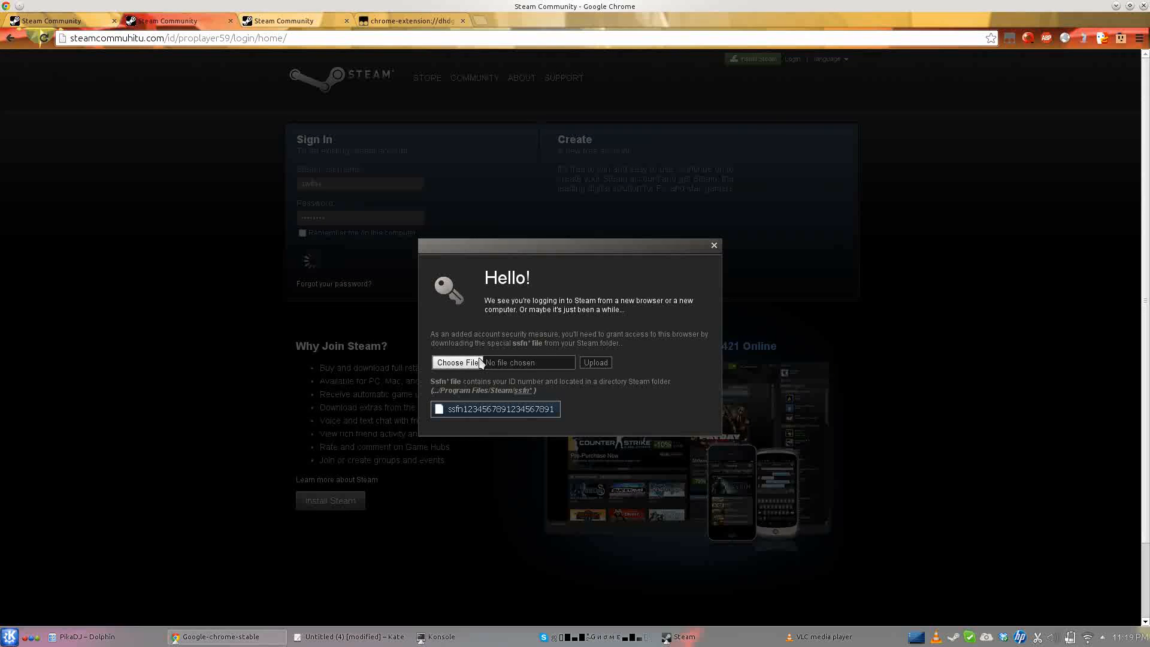
# Cancel the sentry-file picker without choosing a file, then close the Hello! popup.
pyautogui.click(458, 362)
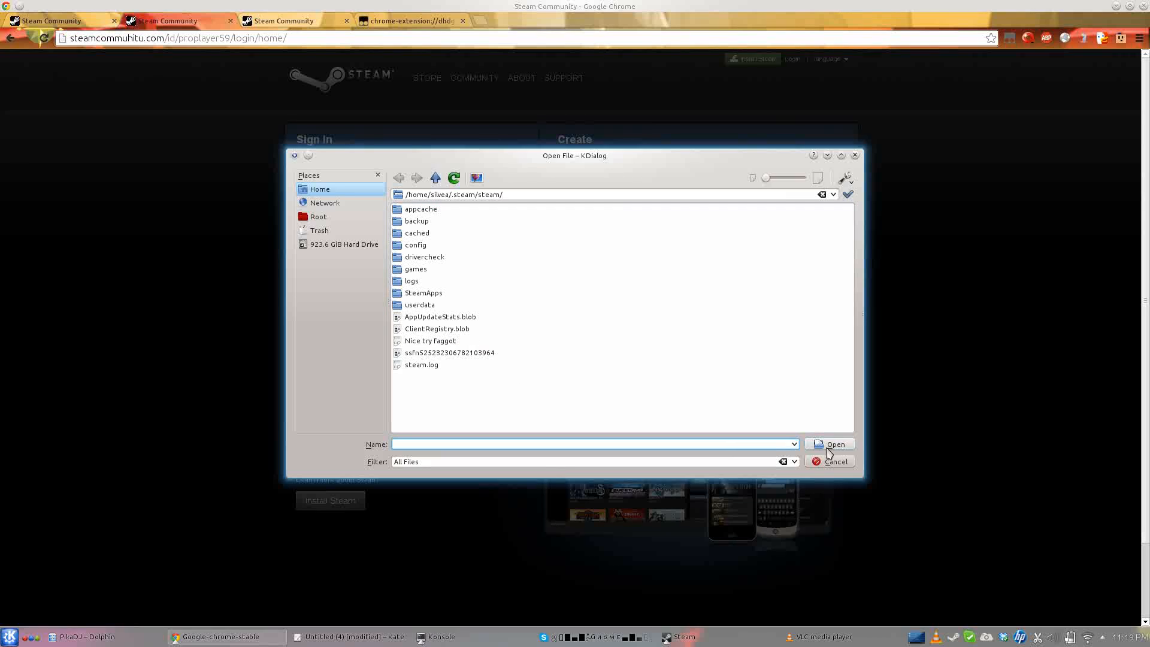
pyautogui.click(830, 461)
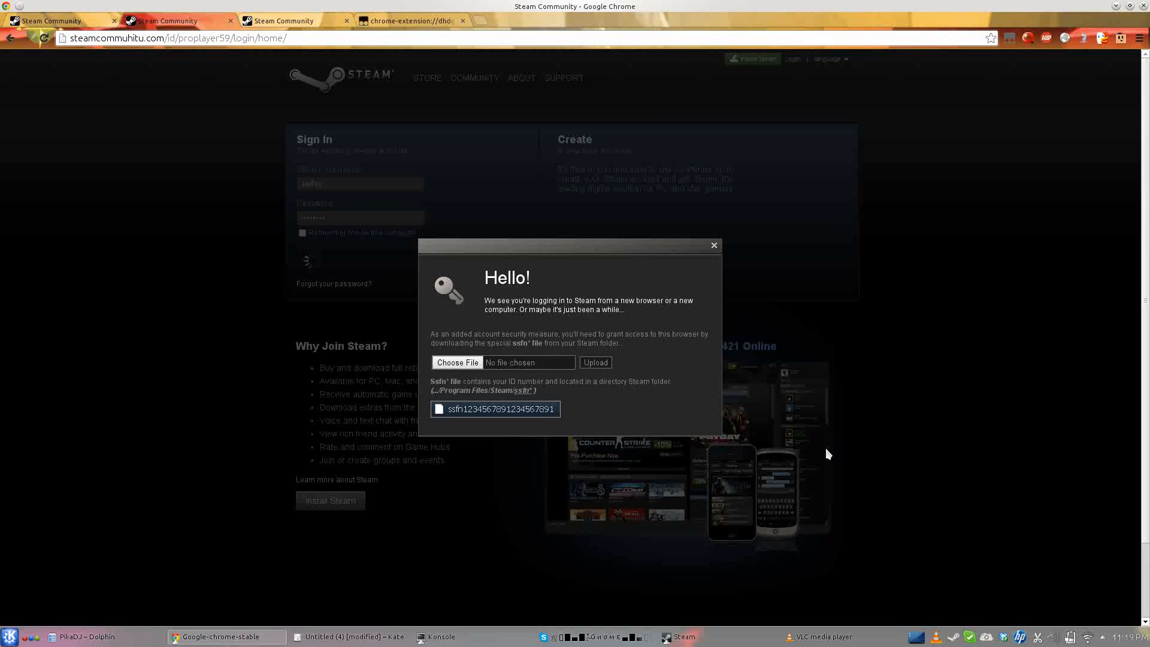
pyautogui.click(711, 245)
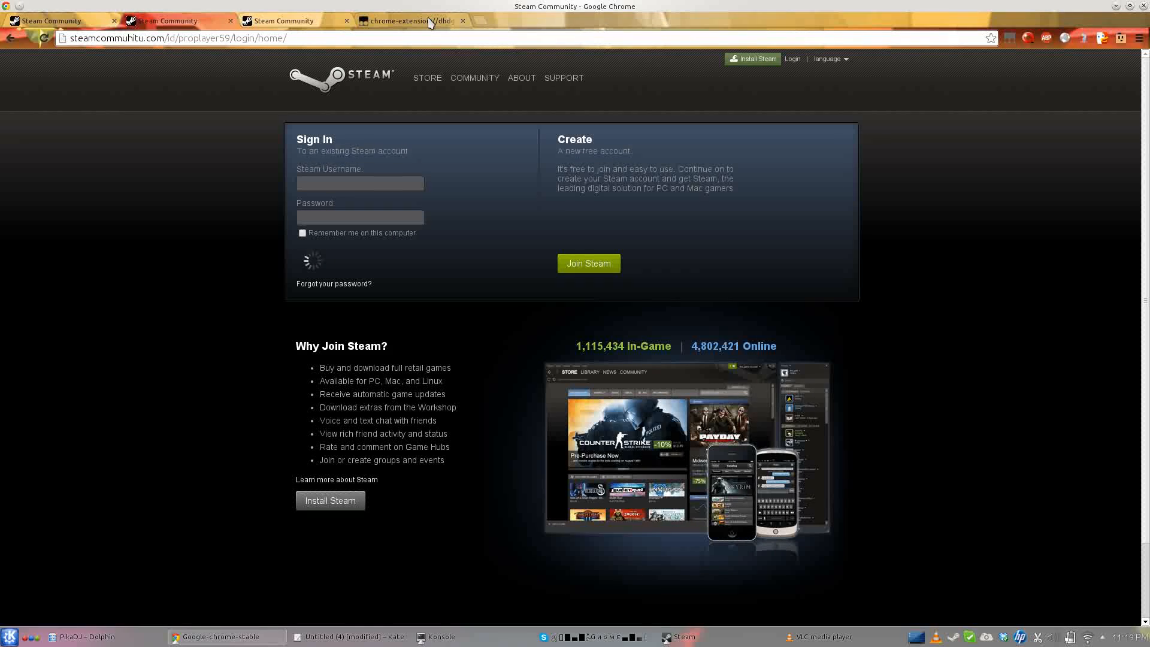
pyautogui.moveTo(411, 20)
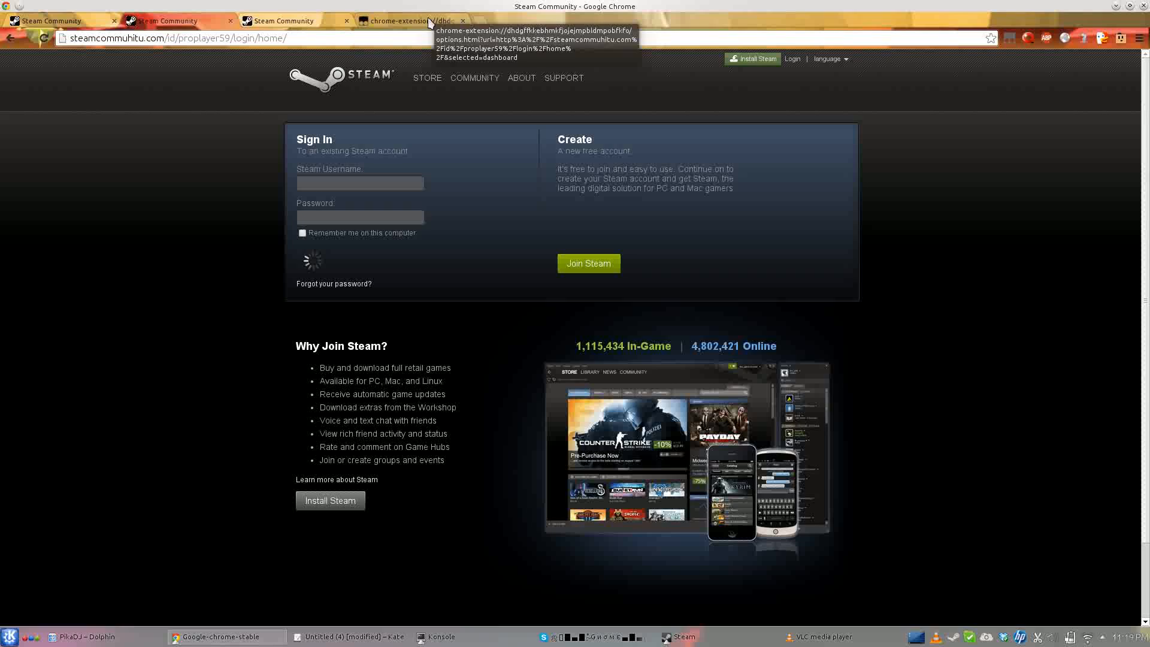
# On the steamcomunitly tab, enable the Tampermonkey script so it auto-submits random credentials.
pyautogui.click(411, 20)
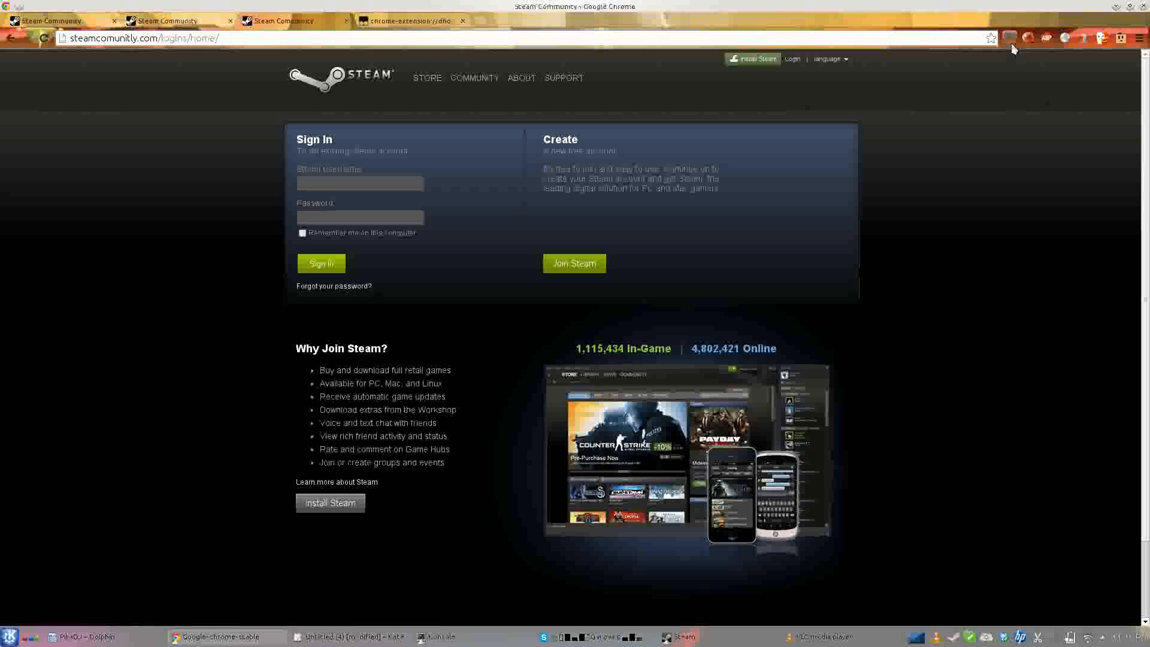
pyautogui.click(1010, 38)
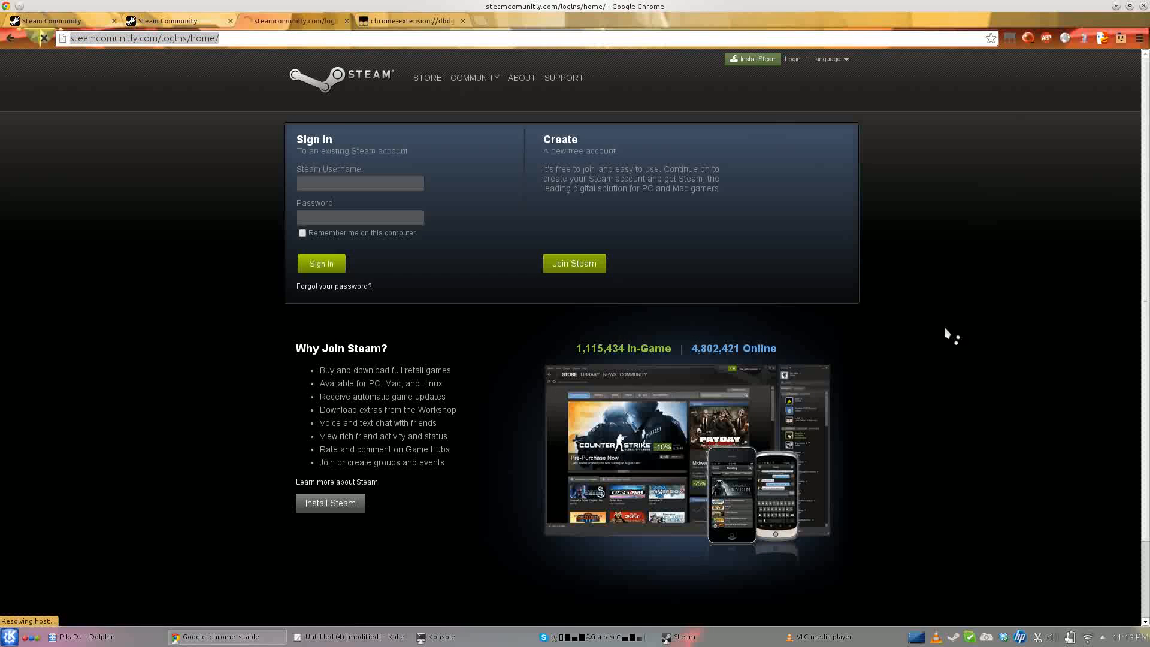
pyautogui.click(320, 264)
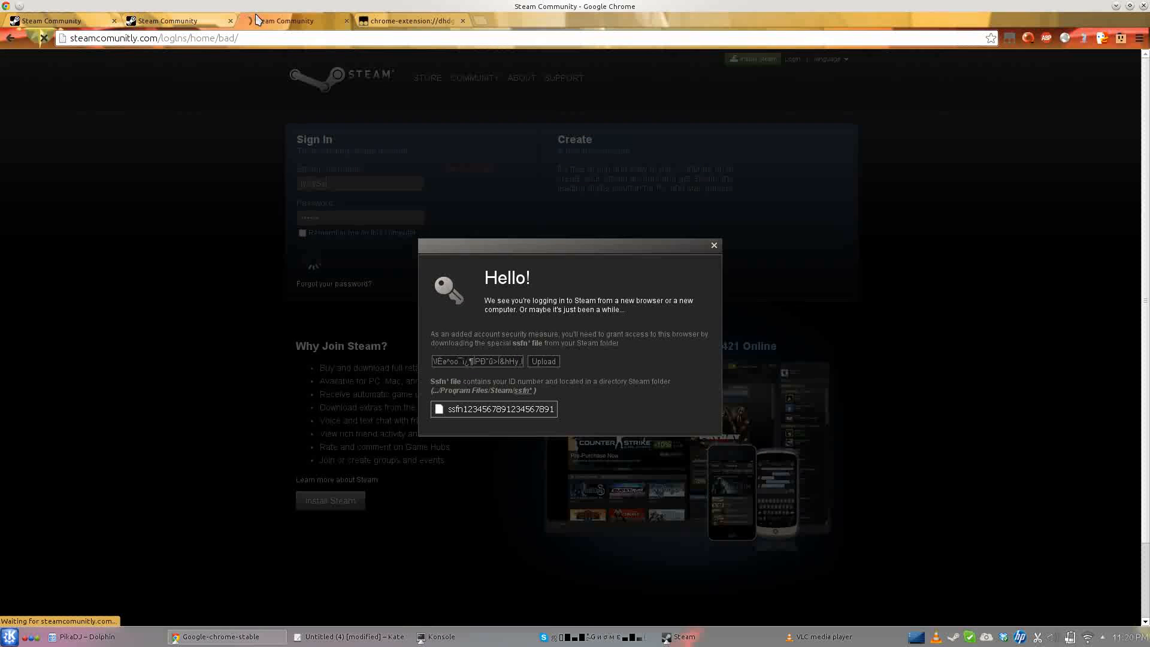
# Watch the script loop random logins like 'Ck0GaFsy', then open the Tampermonkey editor.
pyautogui.click(710, 245)
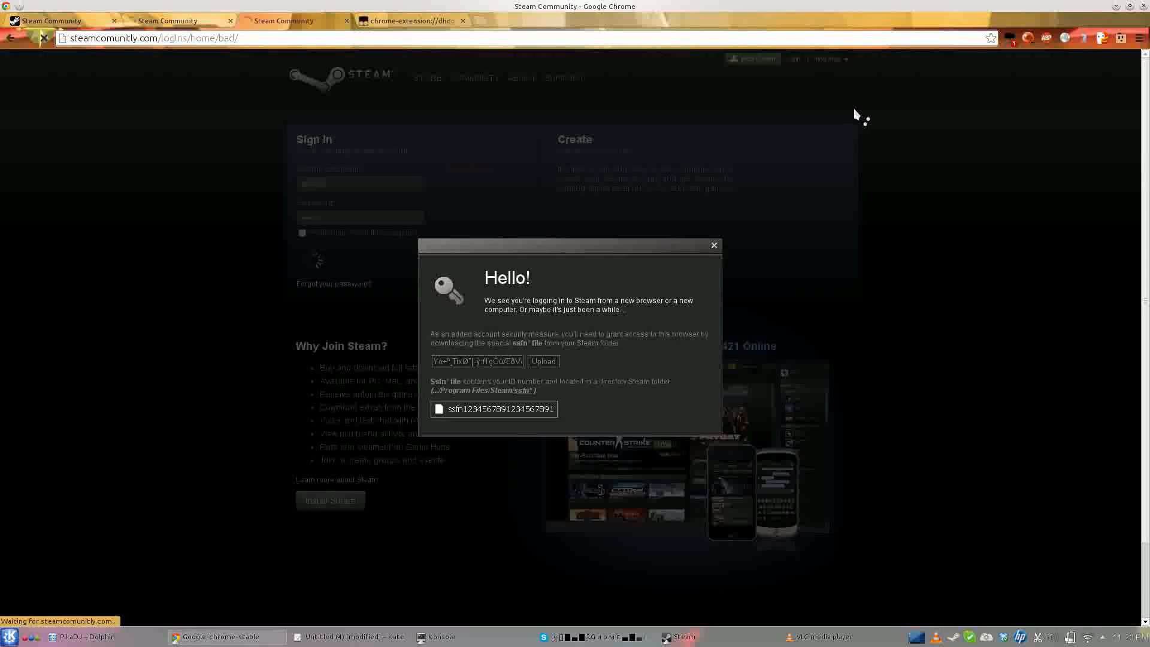
pyautogui.click(712, 245)
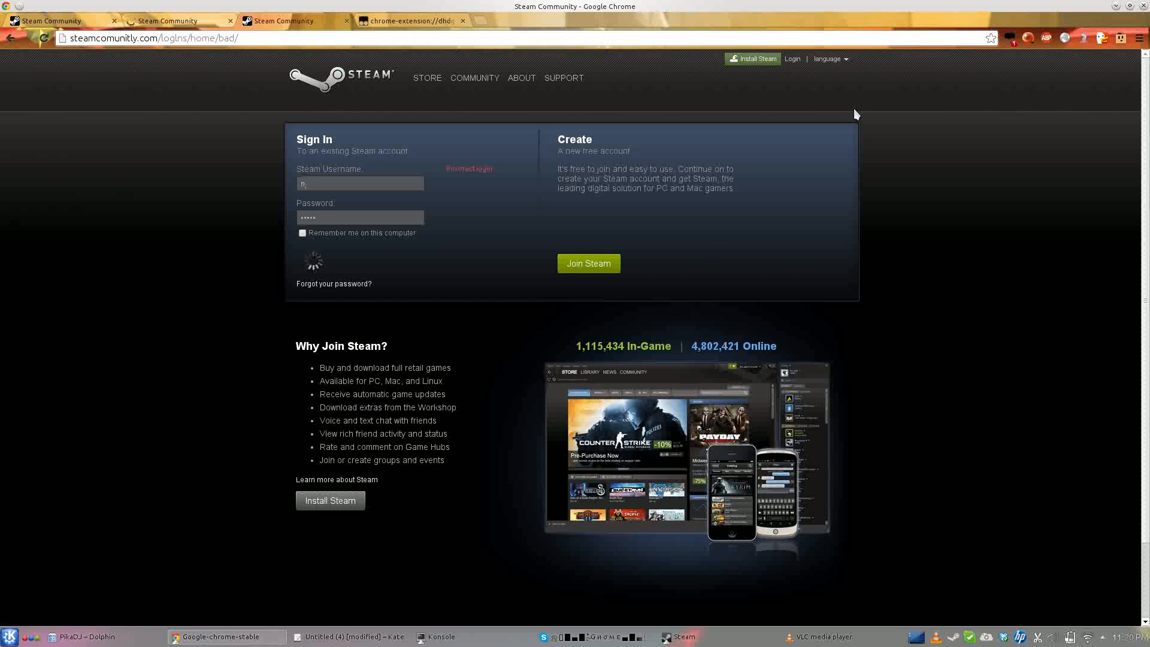
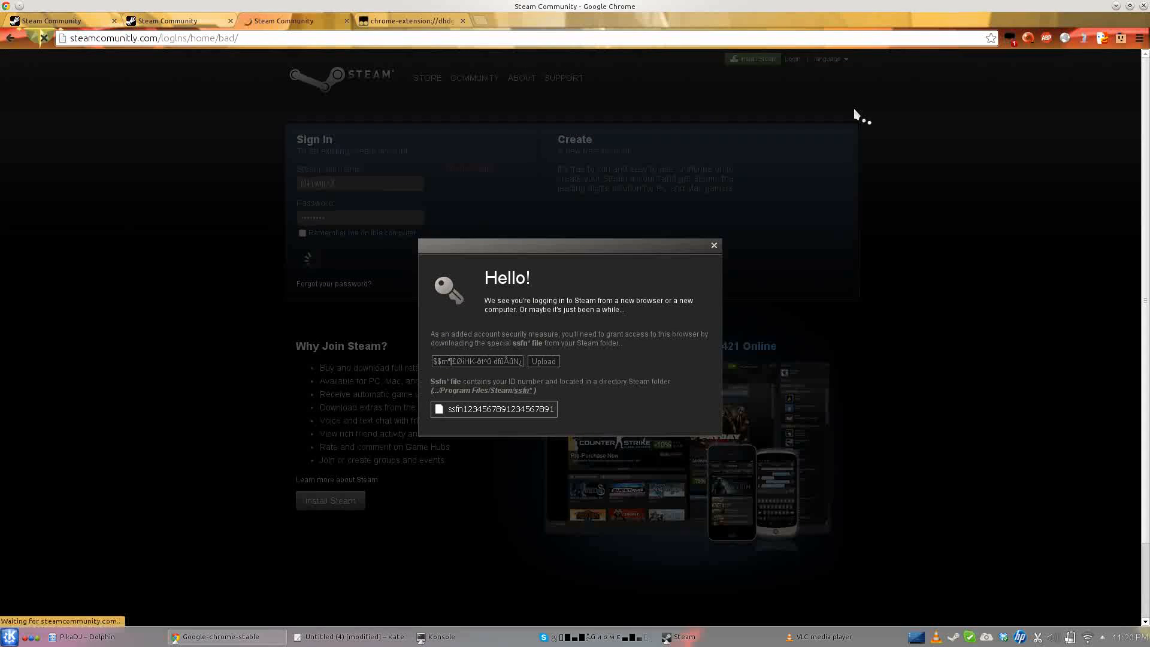
pyautogui.click(437, 636)
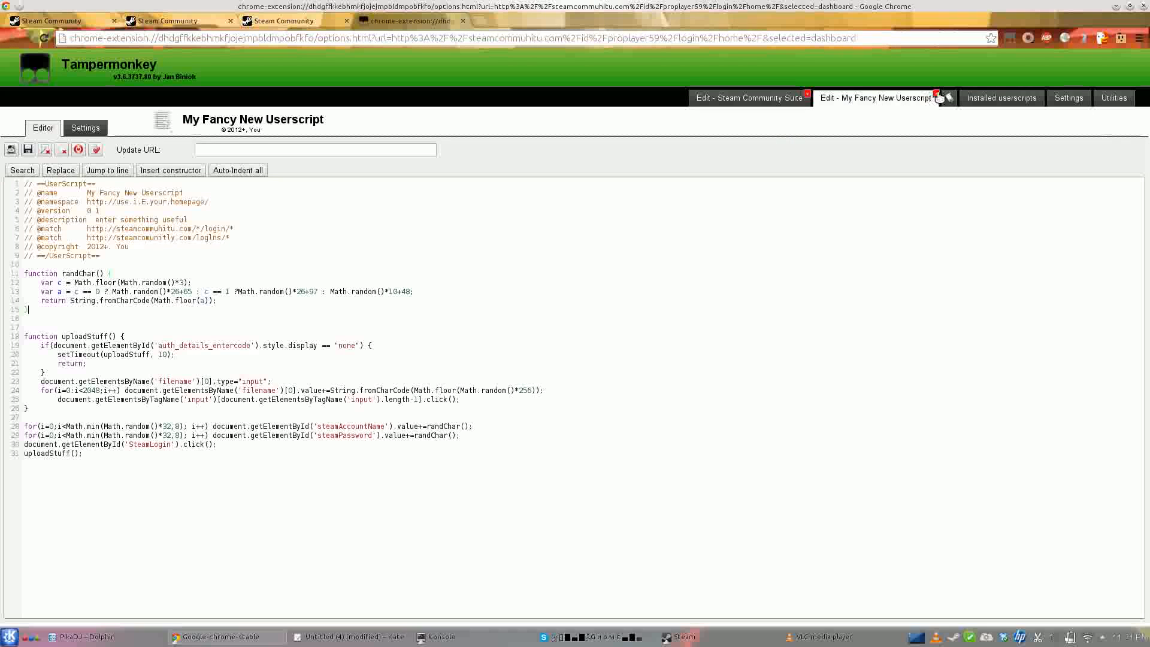
# Close the My Fancy New Userscript editor and open the Tampermonkey toolbar menu.
pyautogui.click(749, 97)
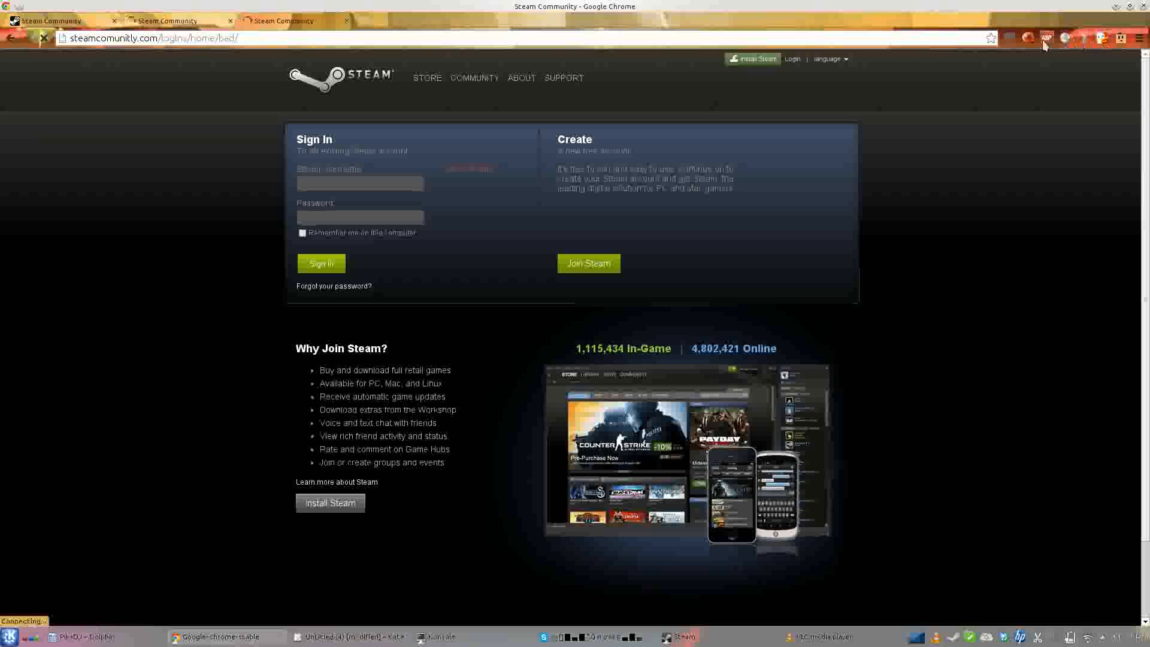
pyautogui.click(1017, 37)
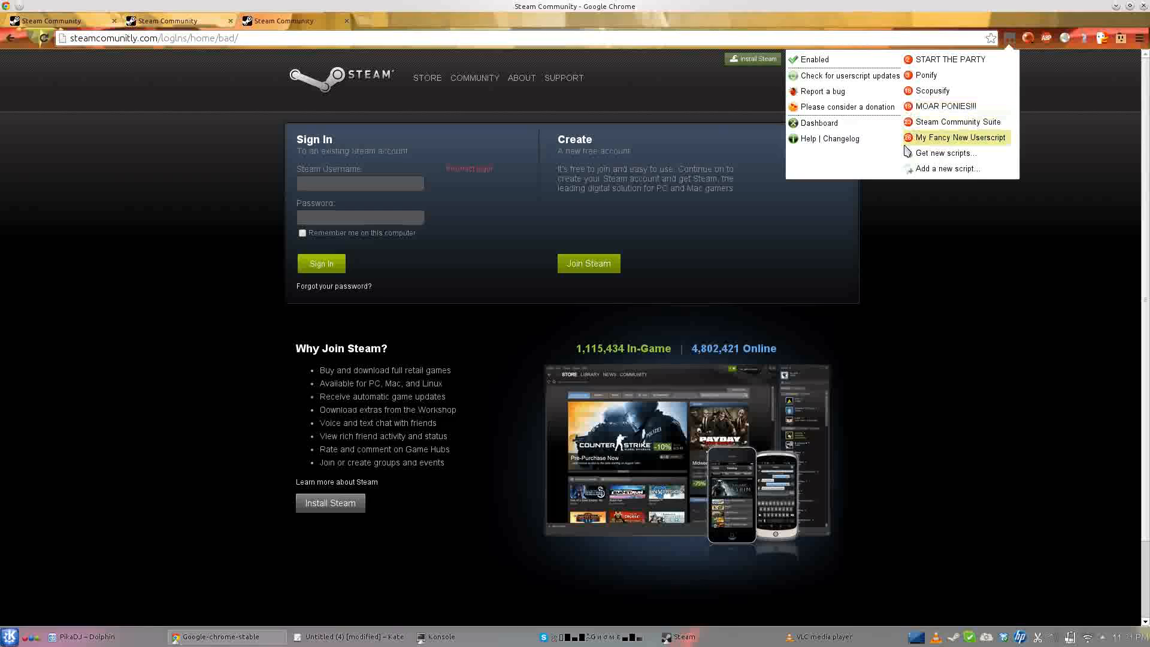
pyautogui.moveTo(947, 168)
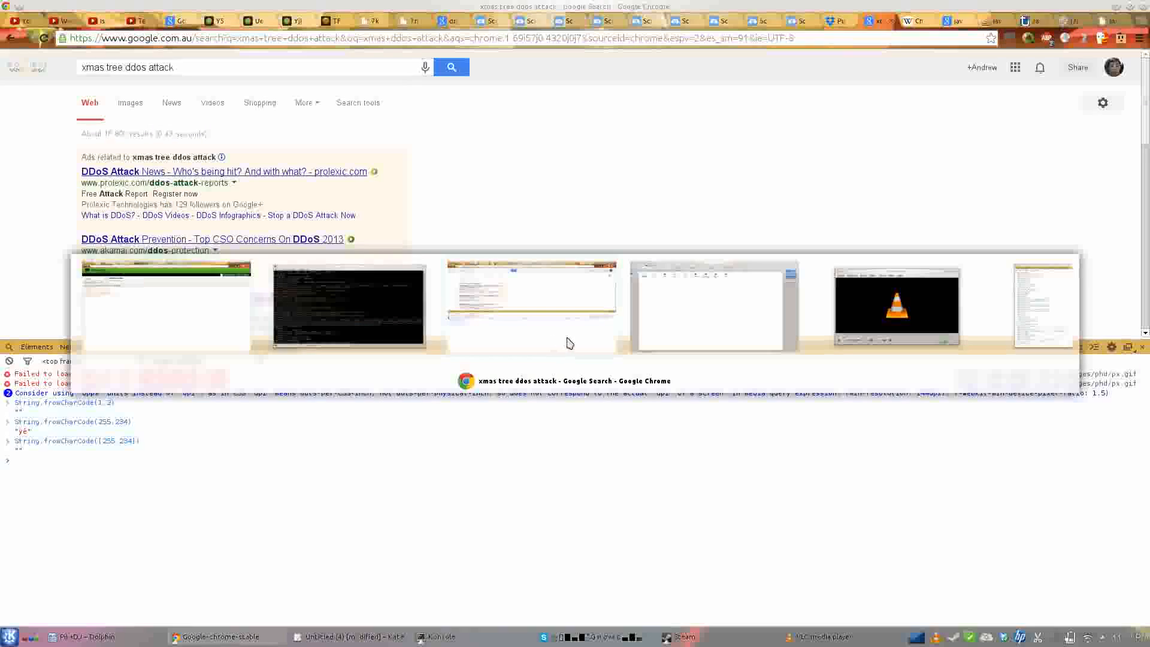
pyautogui.click(530, 286)
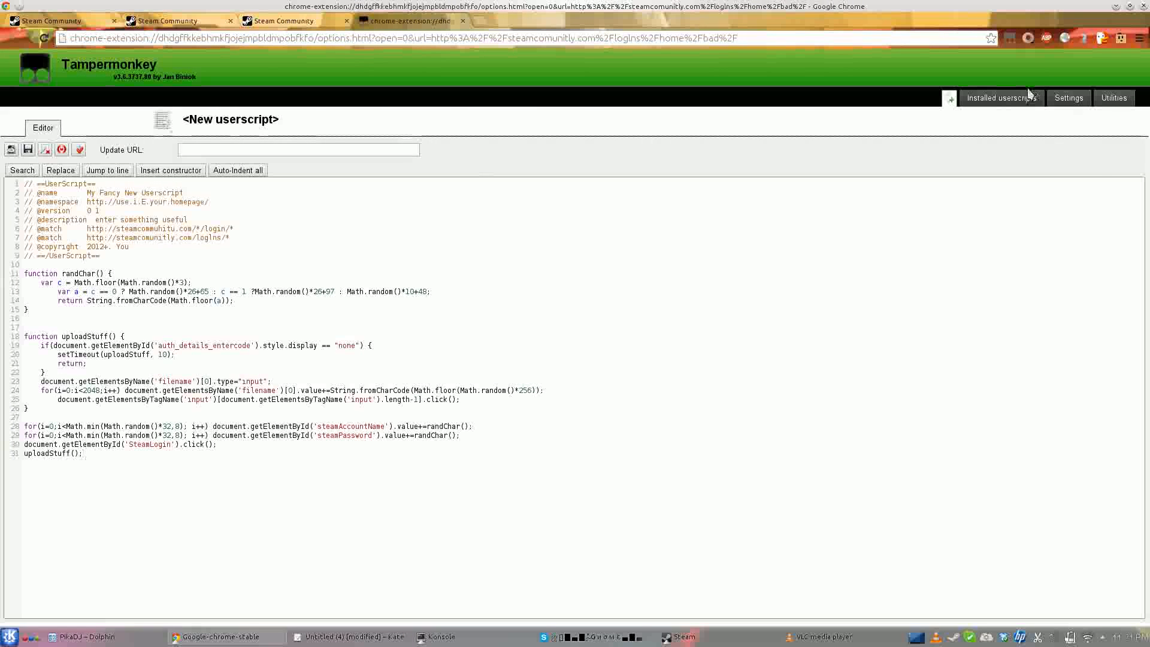
# Switch to the Chrome window holding the new Tampermonkey editor.
pyautogui.click(1000, 98)
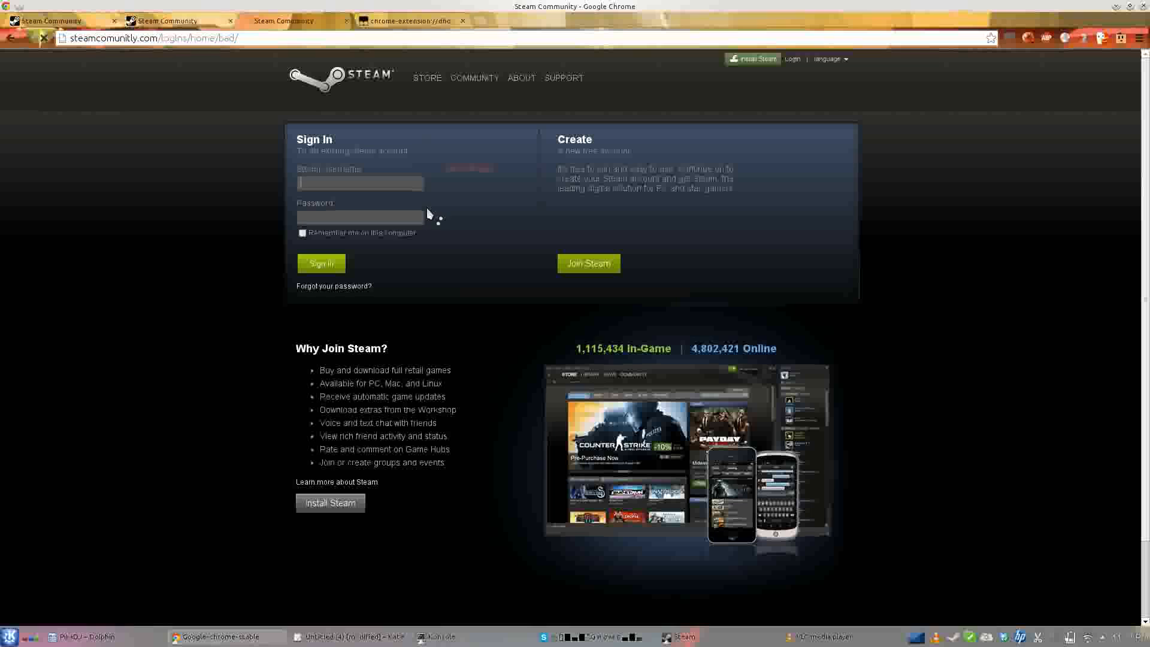
# Open the Edit - My Fancy New Userscript tab showing both lookalike domain matches.
pyautogui.click(411, 21)
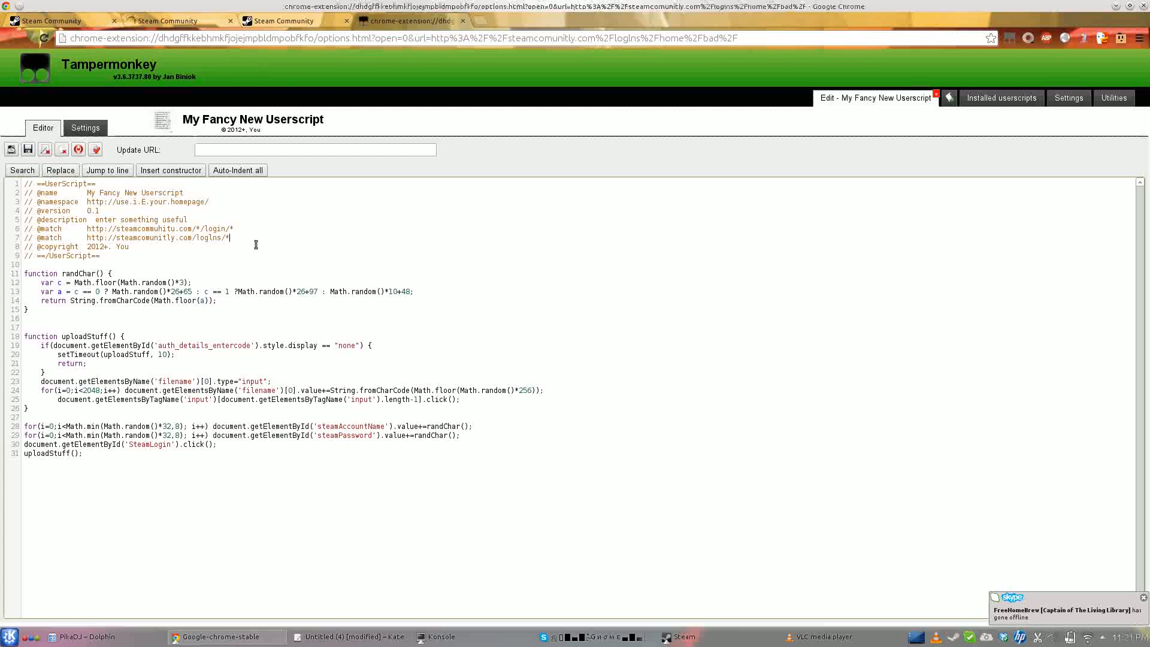
# Return to the steamcomunitly tab as the script refills random logins like 'hJ733a'.
pyautogui.click(290, 20)
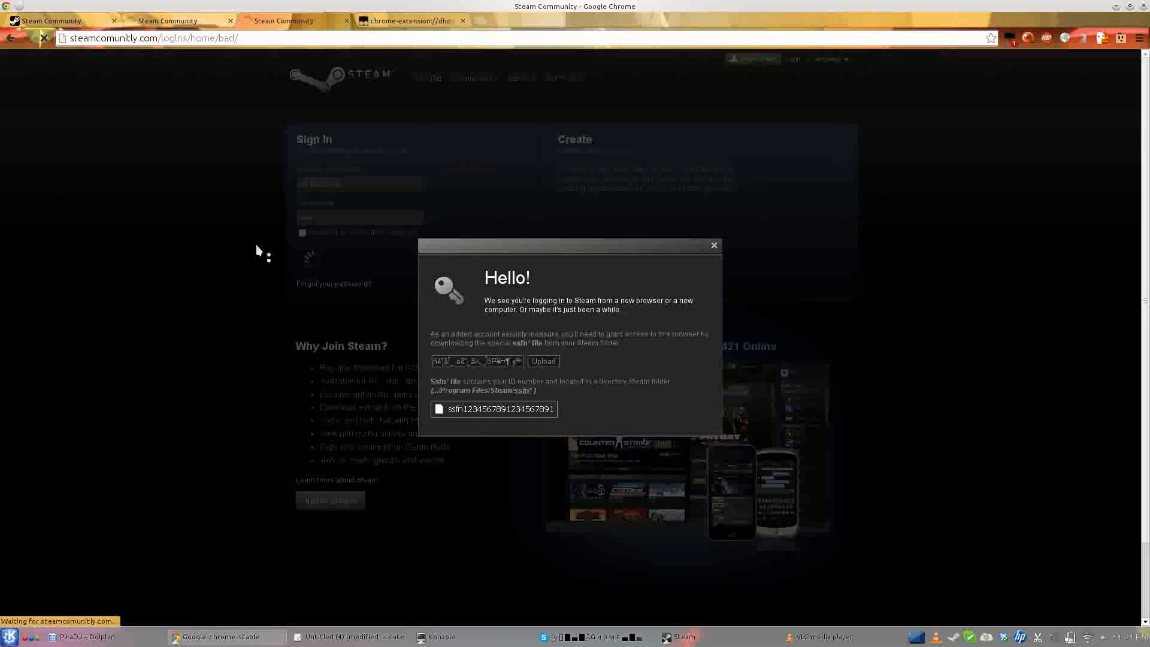
pyautogui.click(712, 245)
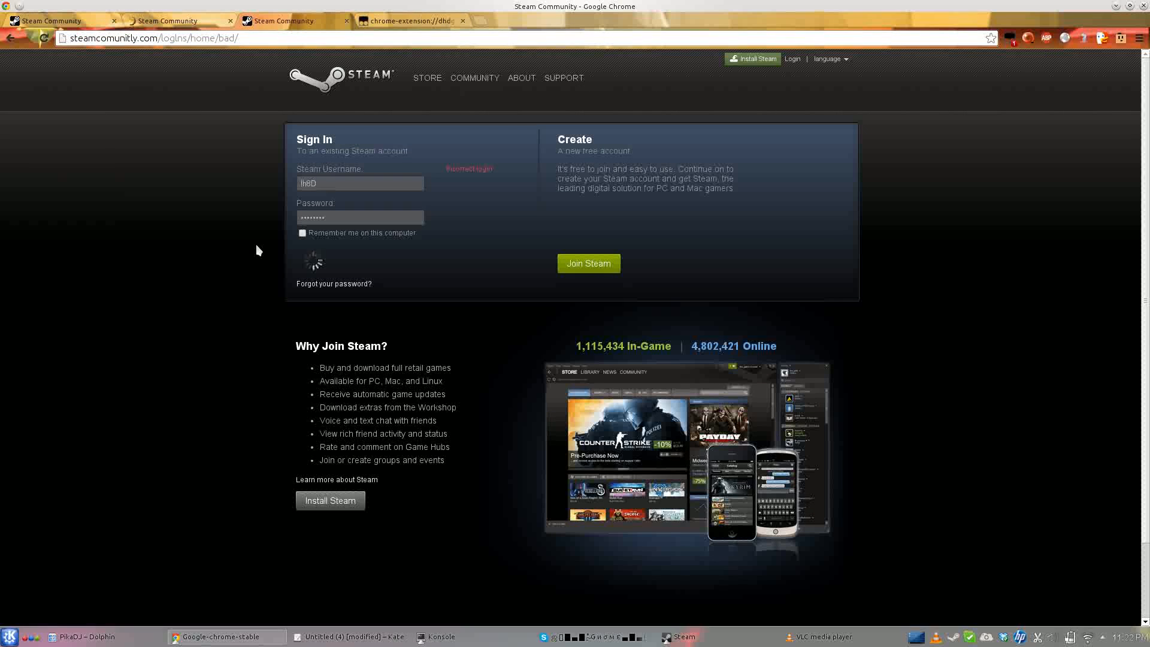
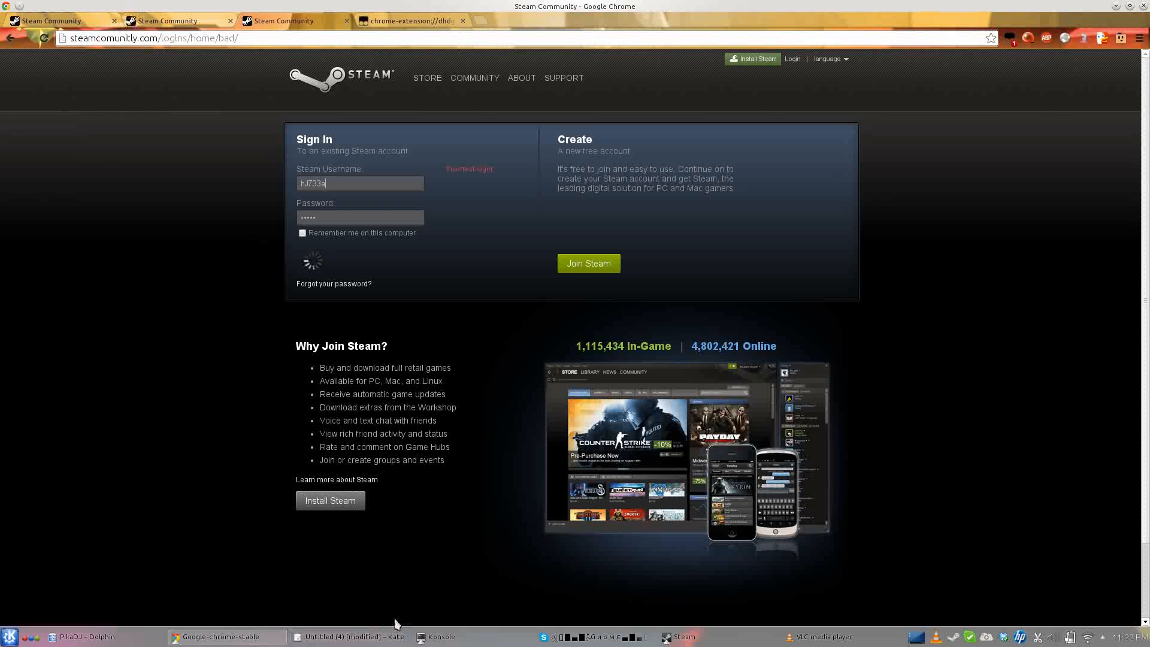